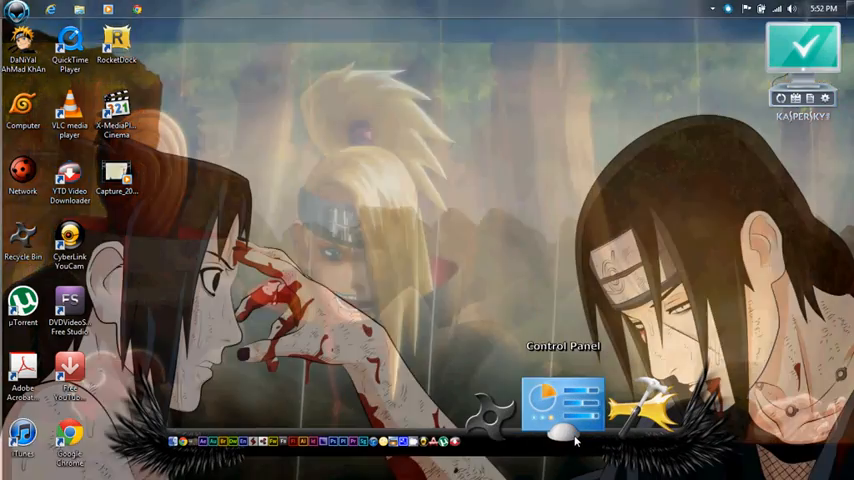
Open Control Panel and go to the Devices and Printers page.
left_click(564, 400)
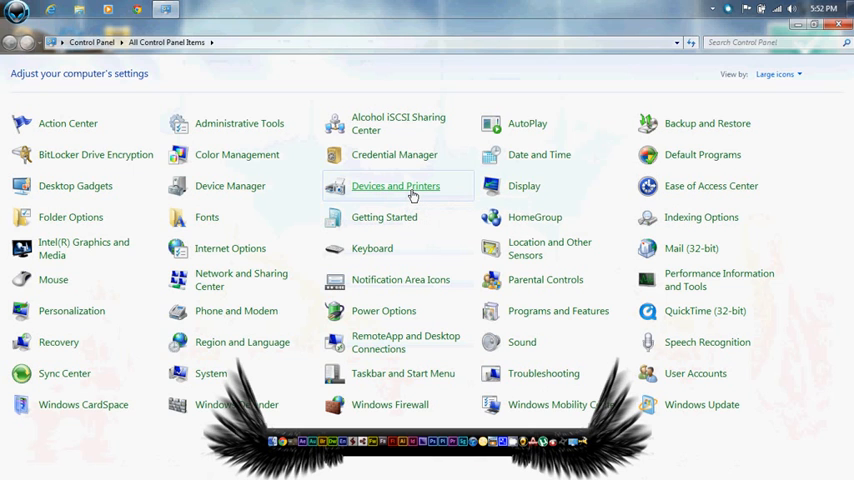
double_click(396, 184)
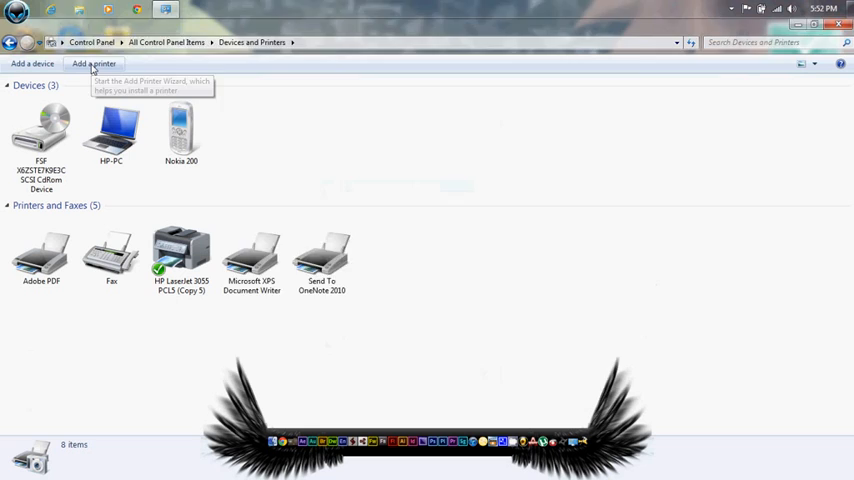
Start adding a local printer using the existing DOT4_001 IEEE 1284.4 port.
left_click(92, 64)
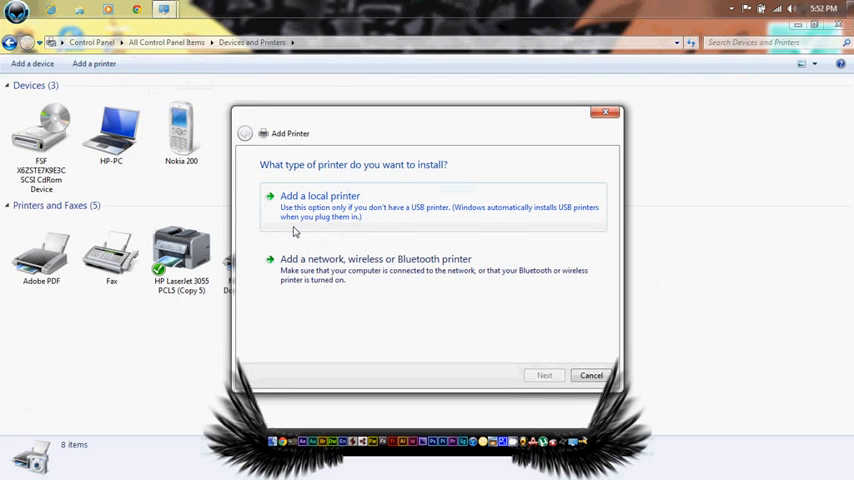
left_click(320, 196)
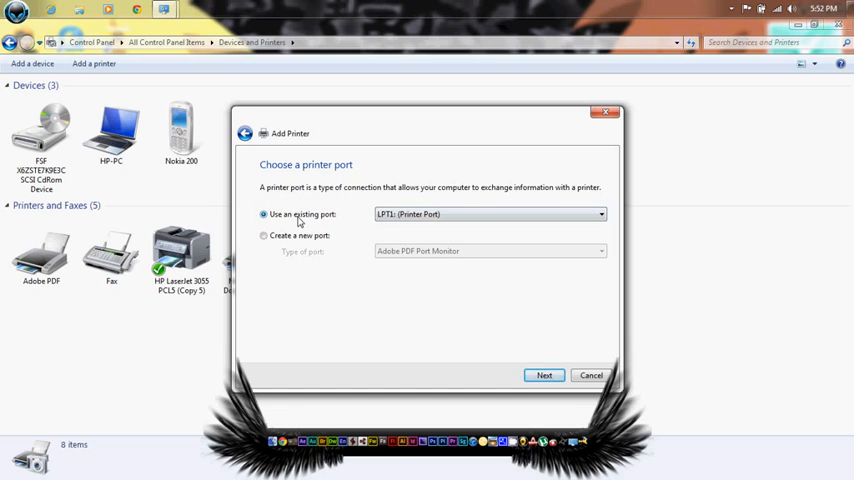
left_click(598, 214)
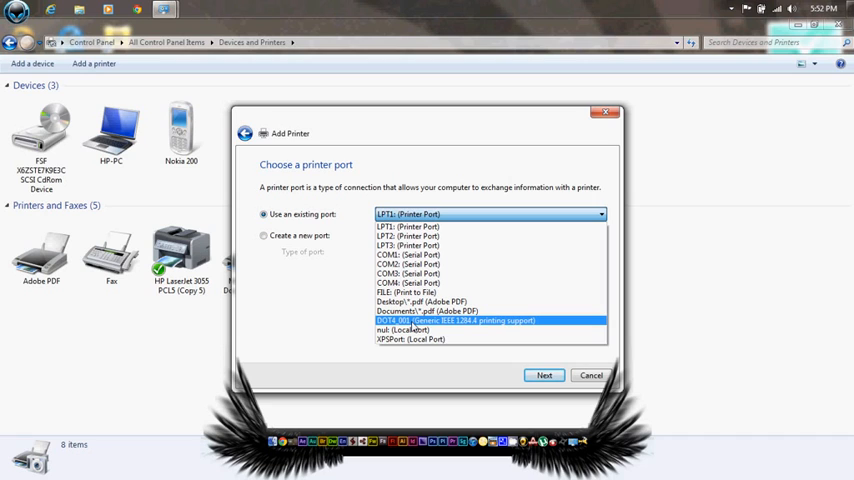
left_click(456, 320)
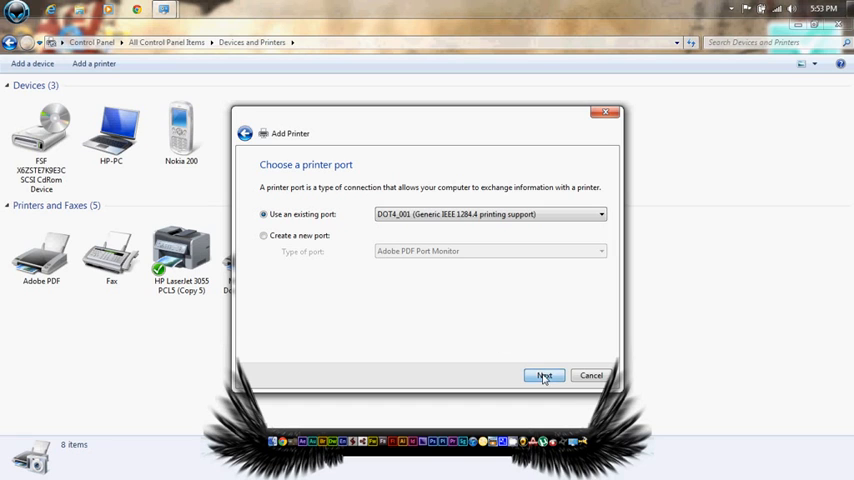
left_click(544, 376)
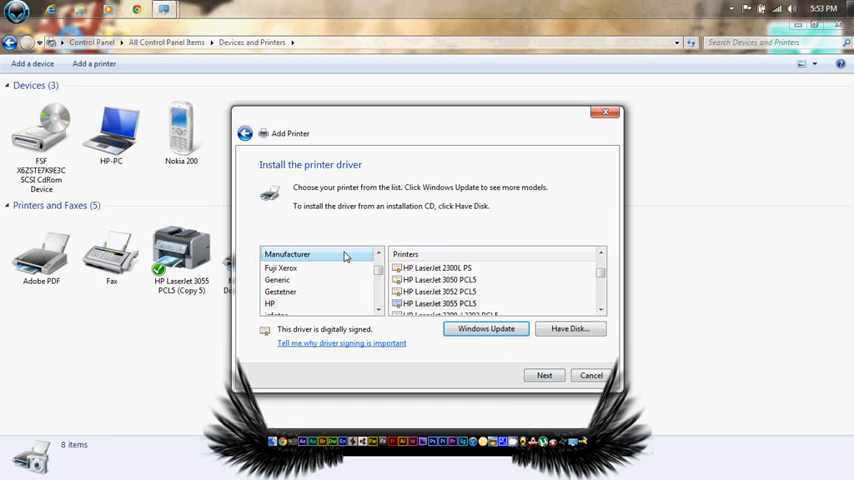
Choose manufacturer HP and the HP LaserJet 3055 PCL5 driver.
left_click(270, 304)
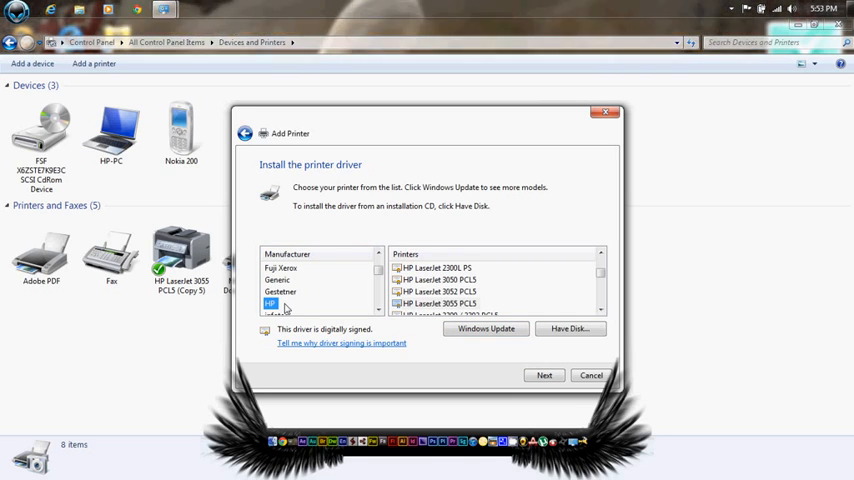
left_click(436, 304)
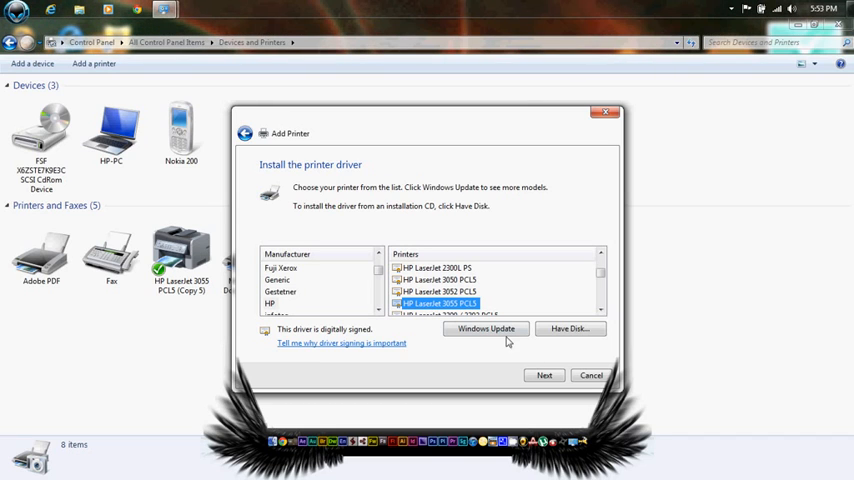
left_click(544, 376)
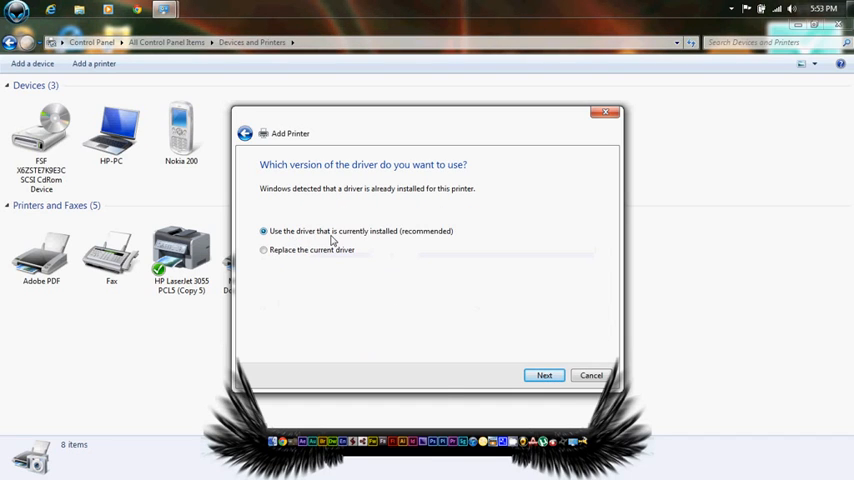
mouse_move(504, 352)
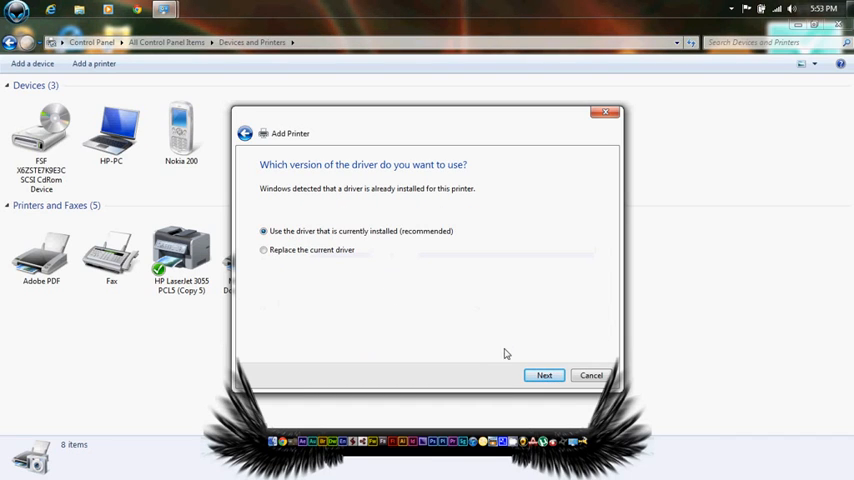
Keep the installed driver, accept the name HP LaserJet 3055 PCL5 (Copy 6), and leave it unshared.
left_click(544, 376)
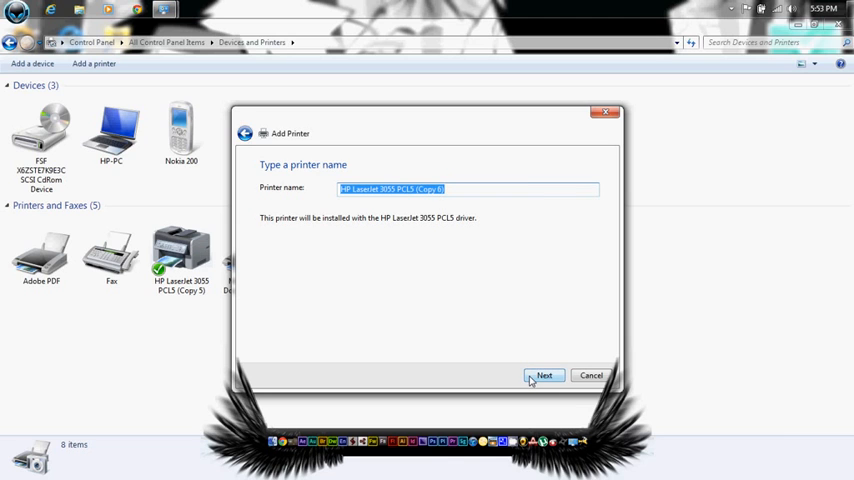
left_click(544, 376)
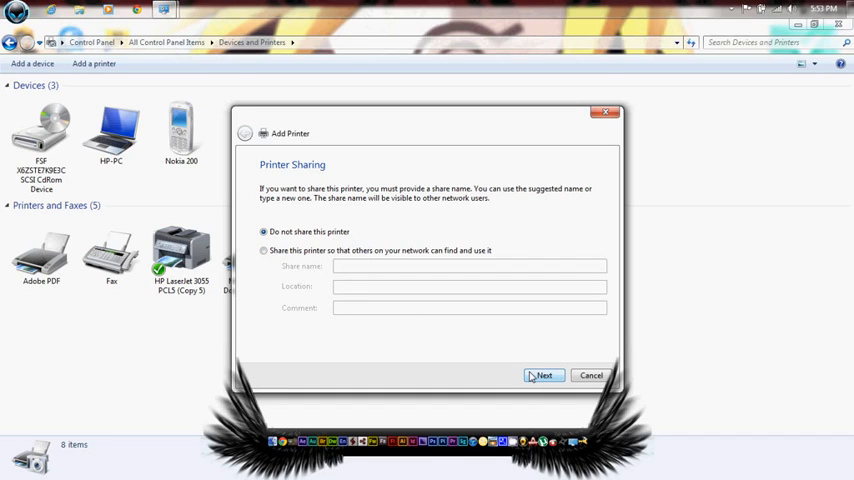
left_click(544, 376)
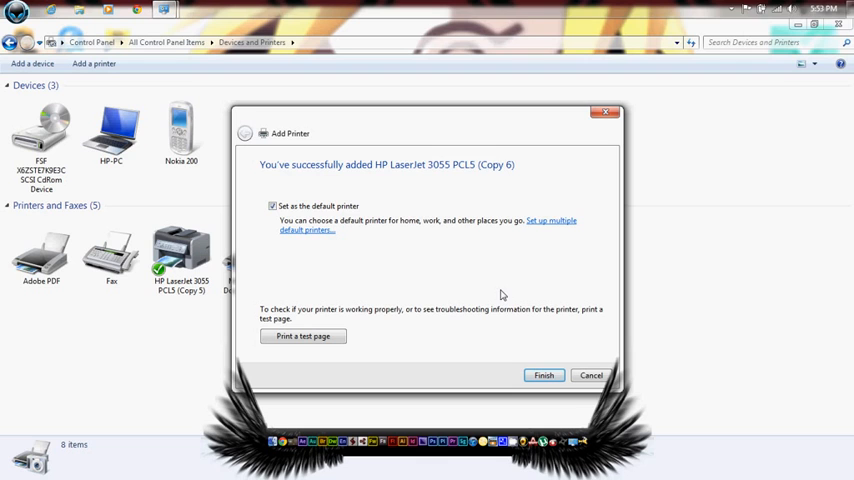
Finish the Add Printer wizard and reveal the hidden system tray icons.
left_click(544, 376)
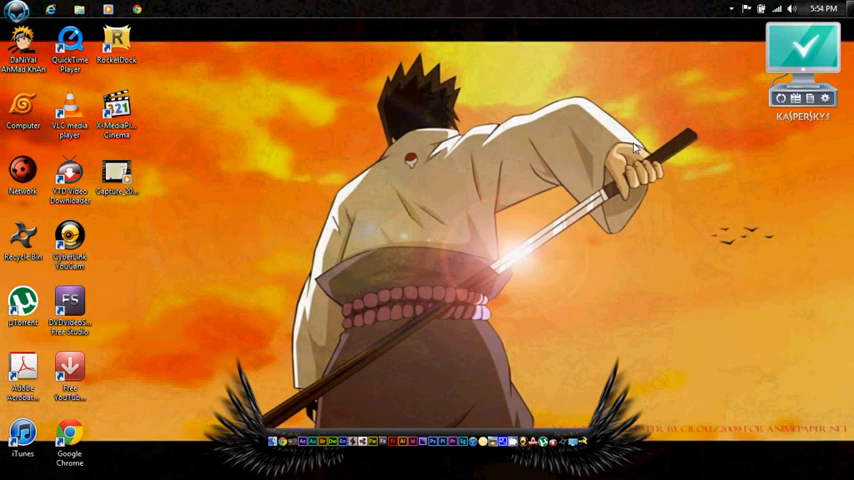
left_click(732, 8)
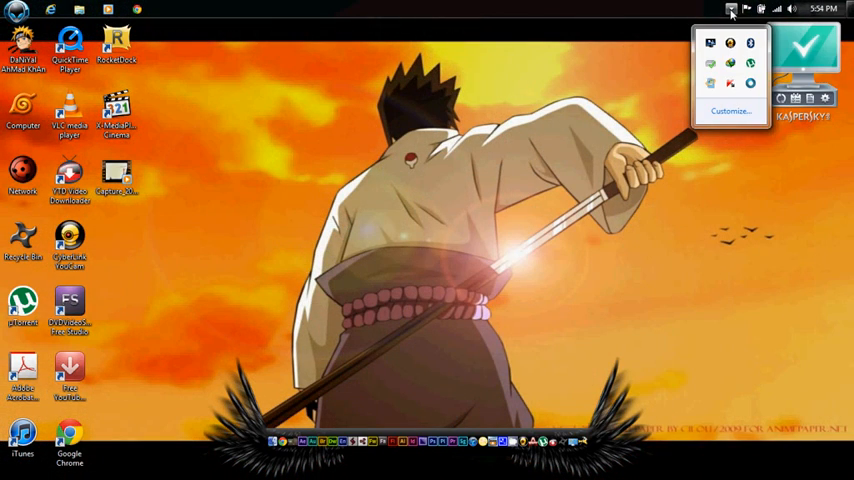